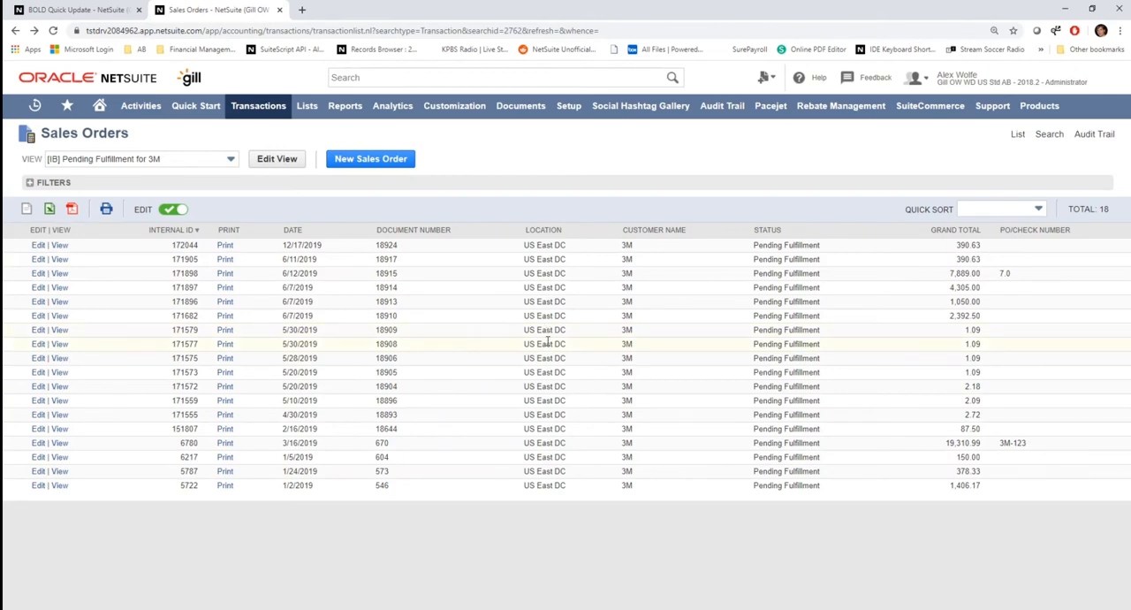
mouse_move(551, 358)
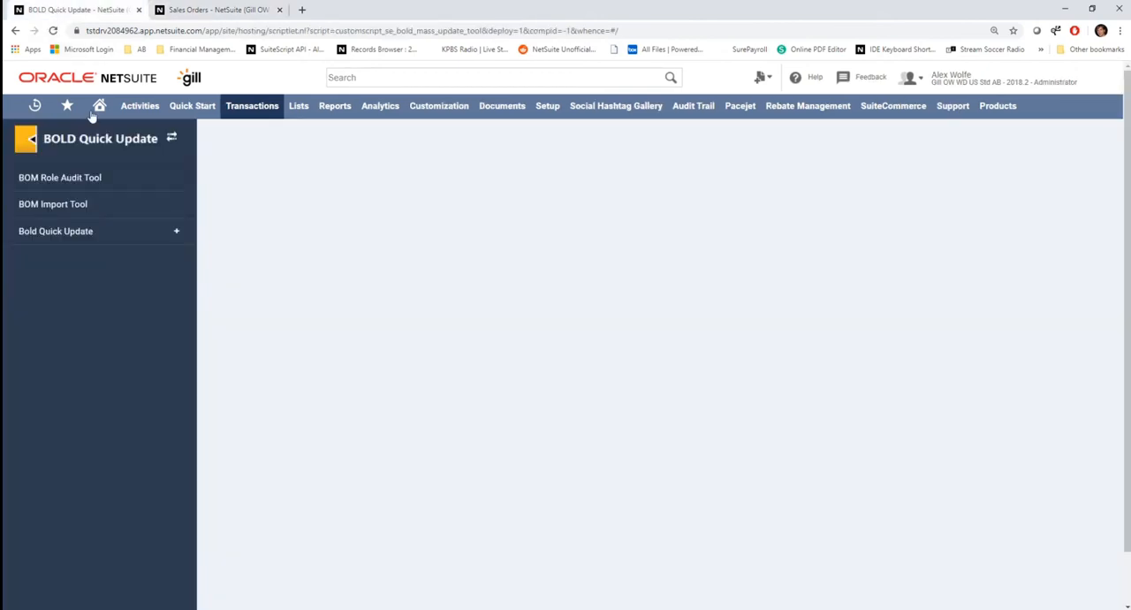
- Open BOLD Quick Update's Update Record Fields form and choose Sales Order as record type
left_click(55, 231)
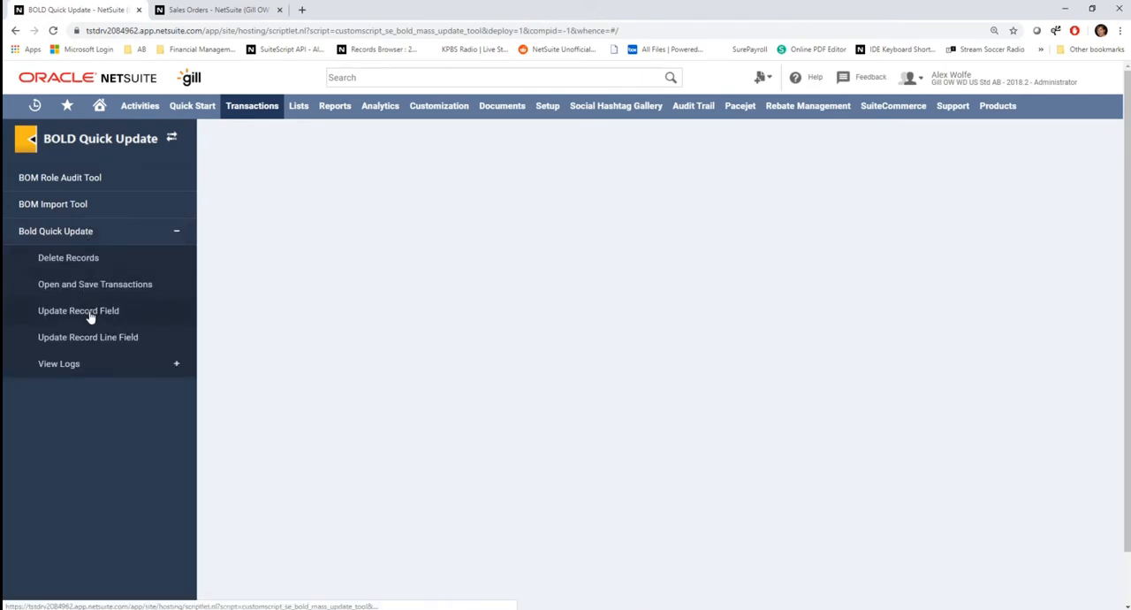
left_click(78, 310)
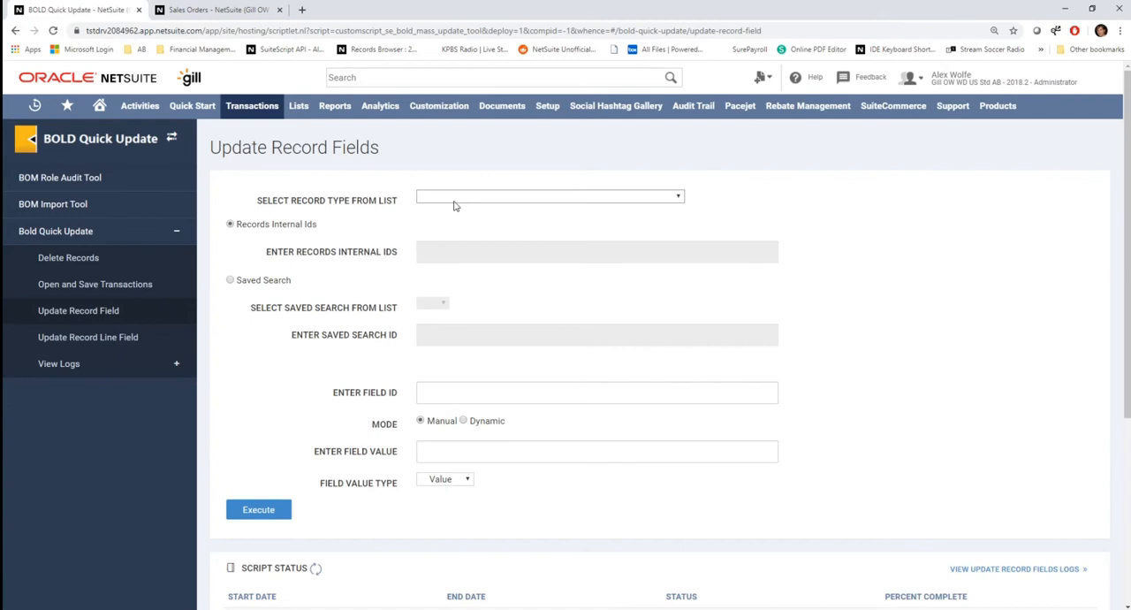
left_click(548, 196)
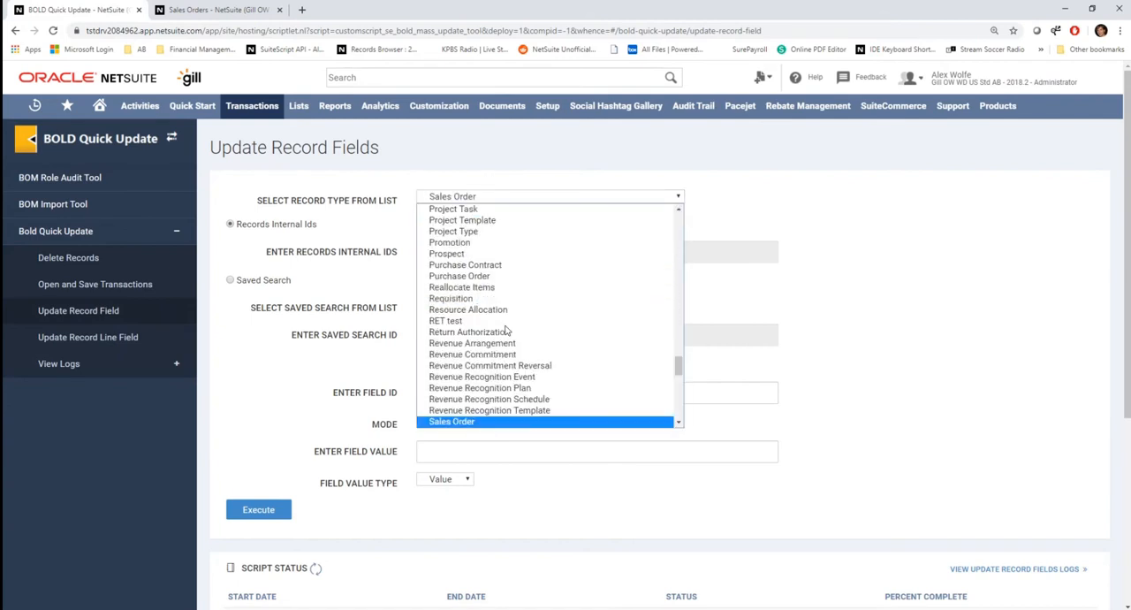
mouse_move(489, 421)
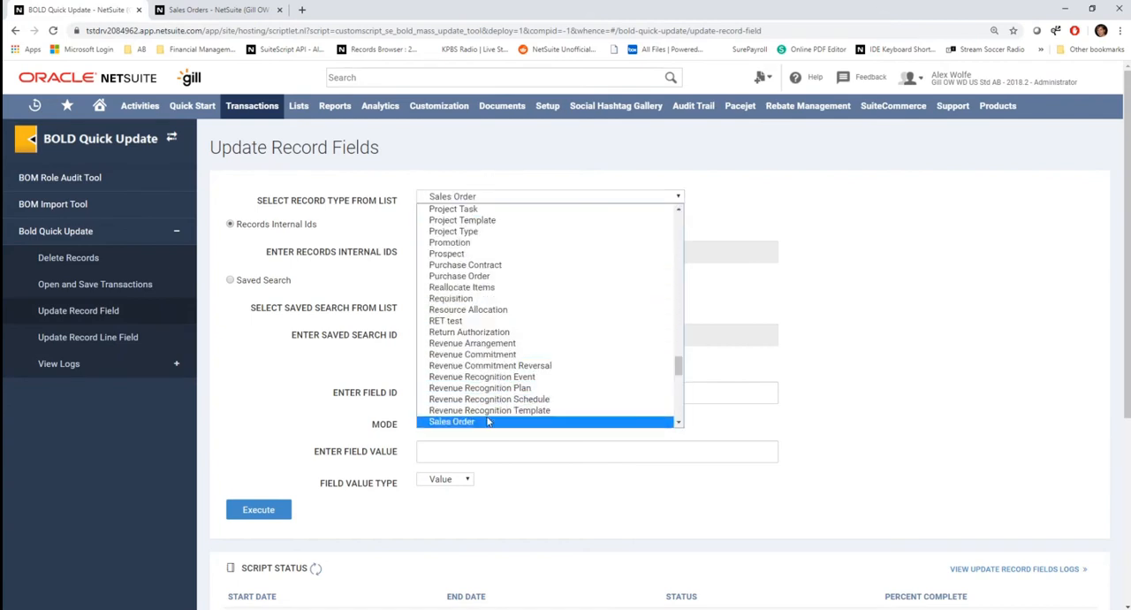
left_click(452, 420)
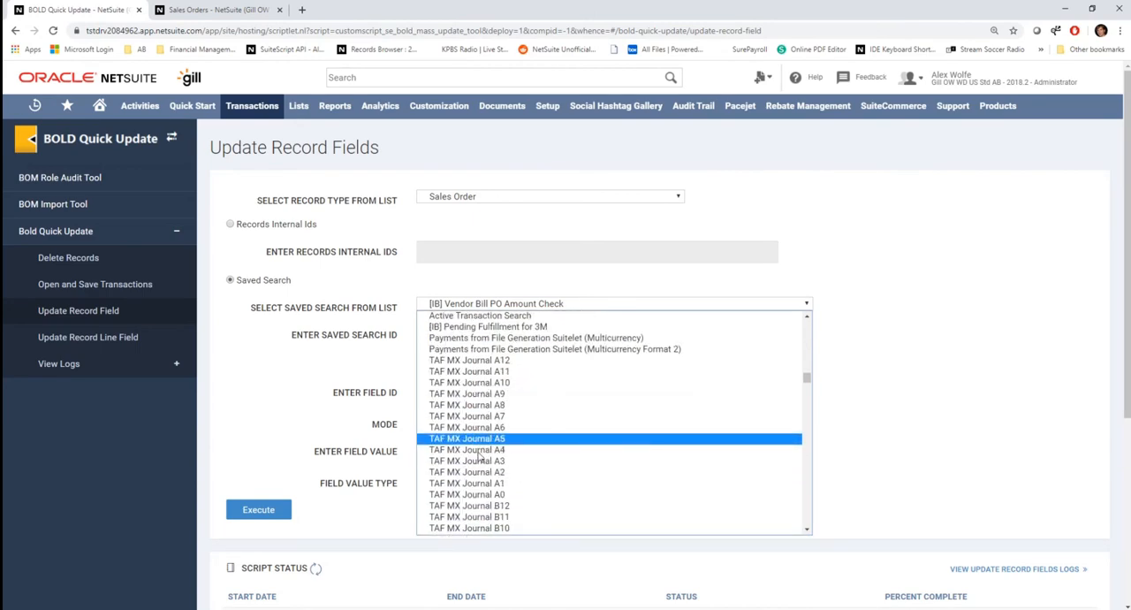
- Pick the '[IB] Pending Fulfillment for 3M' saved search
left_click(487, 326)
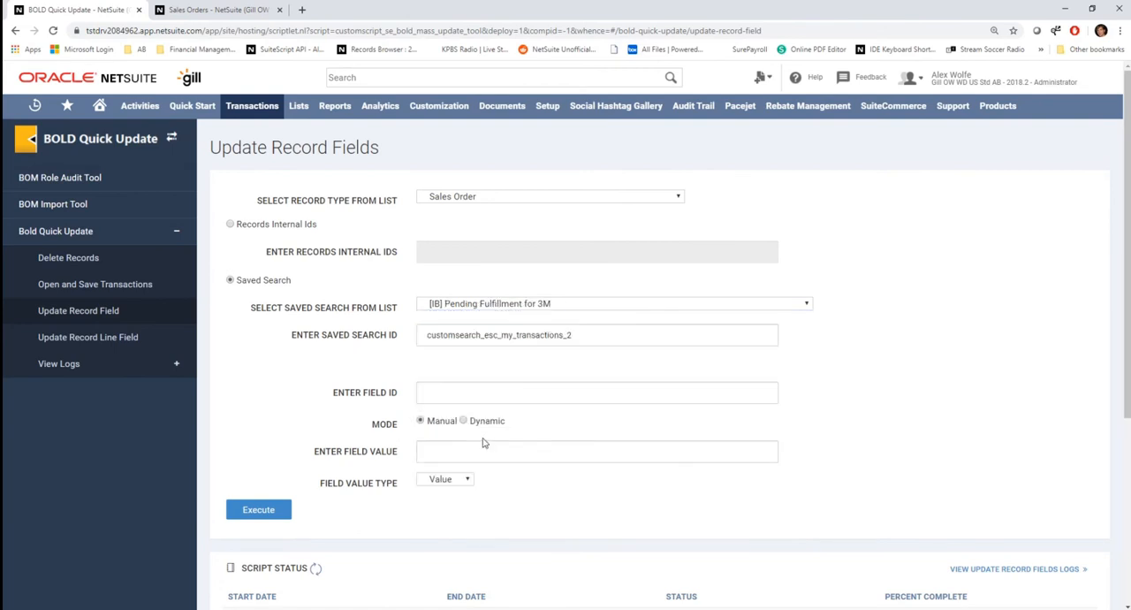
- Set field ID 'location' to value 2 and execute the mass update
left_click(598, 393)
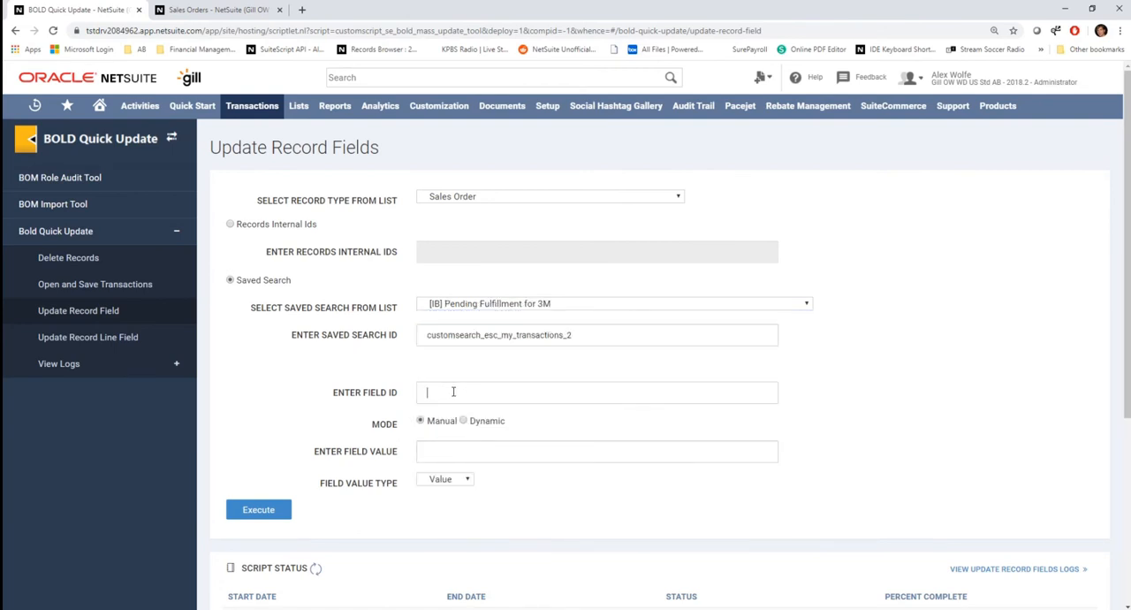
type("location")
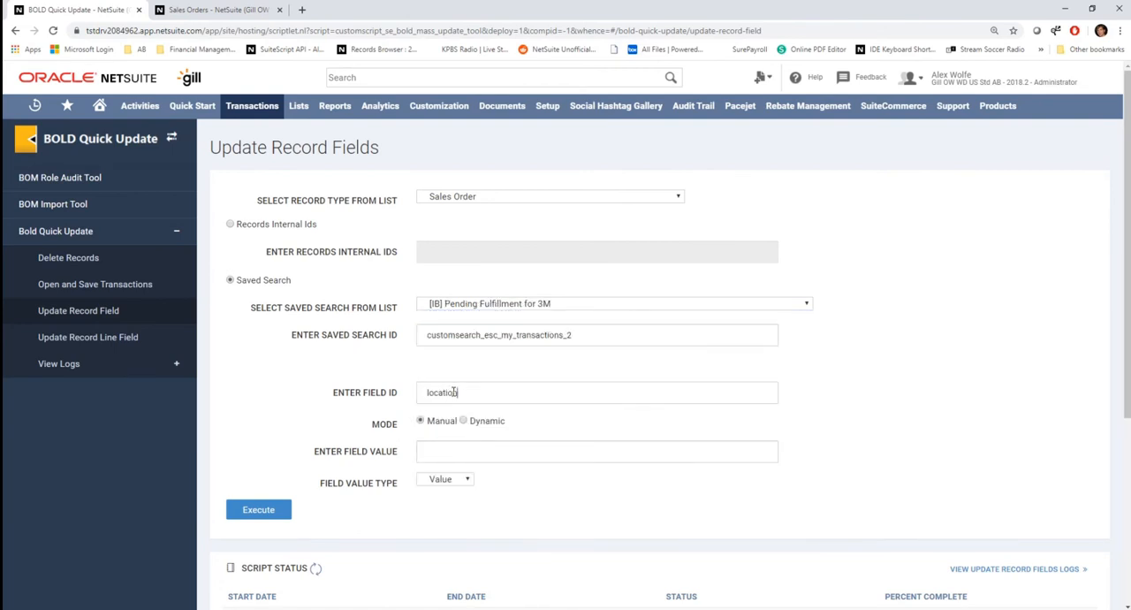
left_click(598, 451)
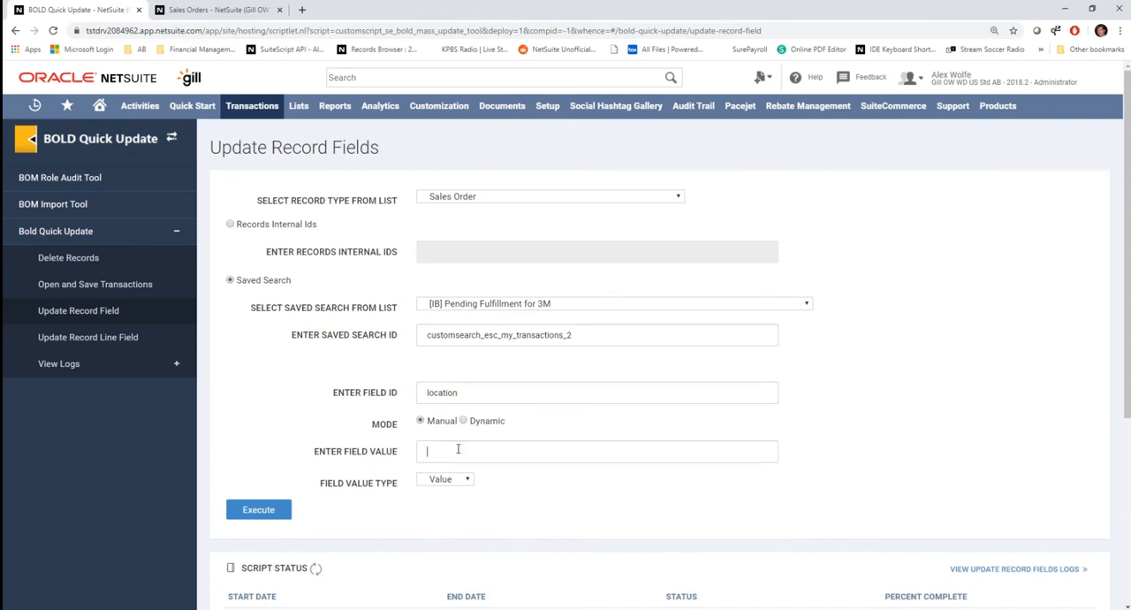
type("2")
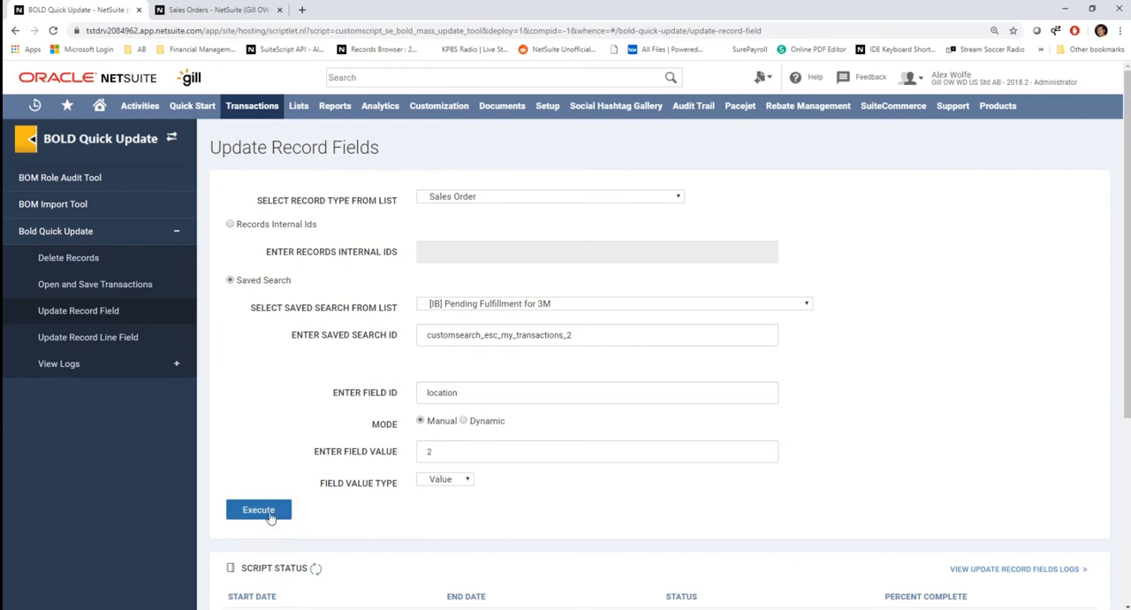
left_click(258, 509)
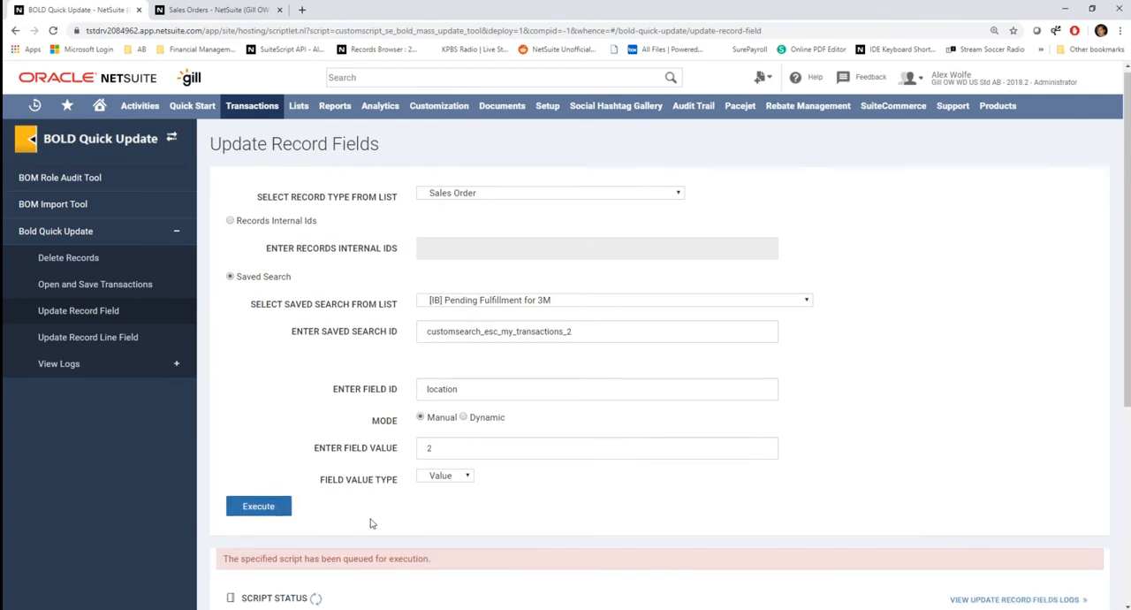
- Scroll to Script Status to see the 3:54 pm run processing at 0%
scroll("down", 3)
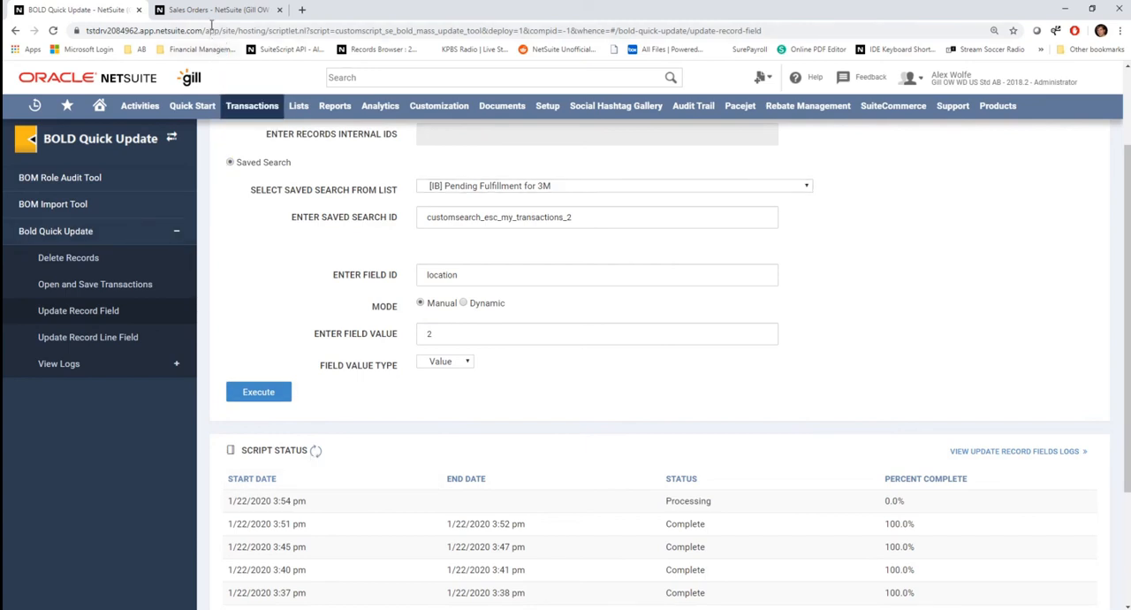
mouse_move(217, 10)
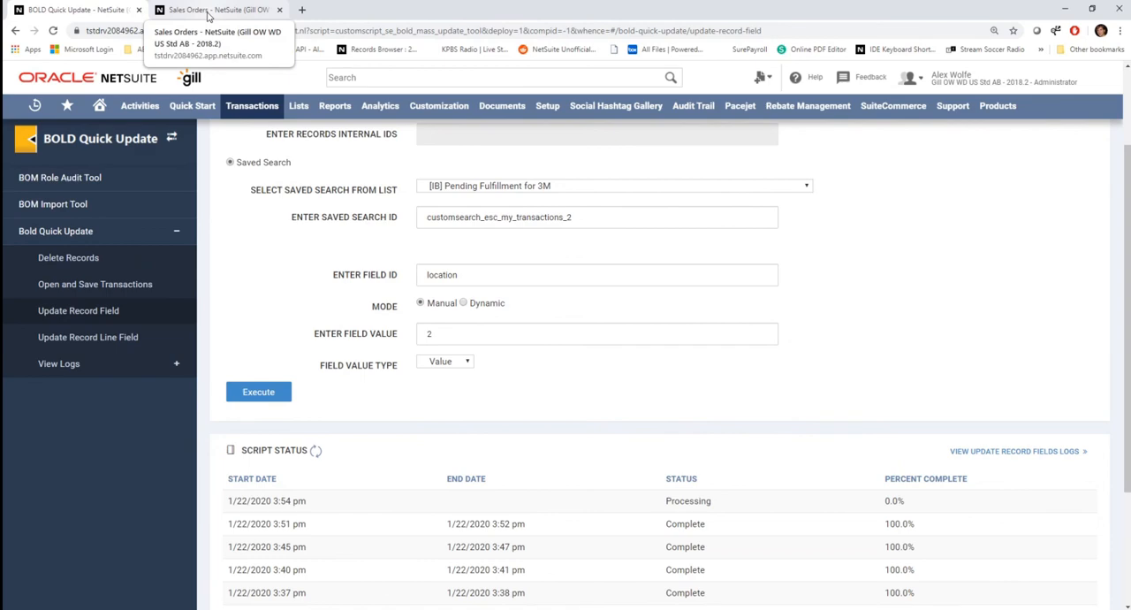
- Reload the 3M pending-fulfillment Sales Orders tab to check the updated locations
left_click(216, 10)
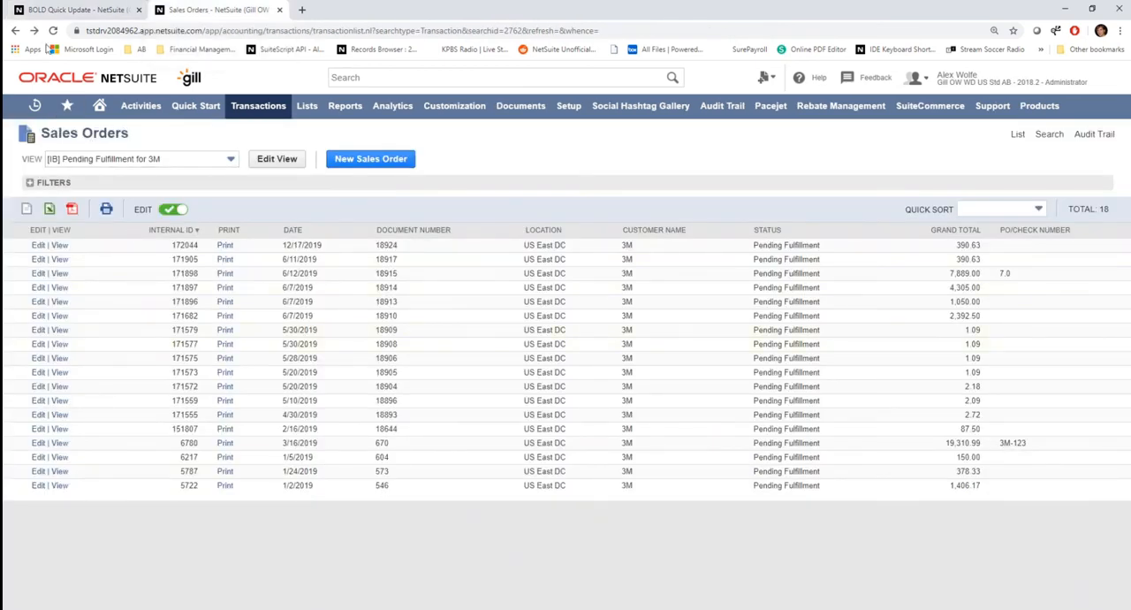
mouse_move(52, 30)
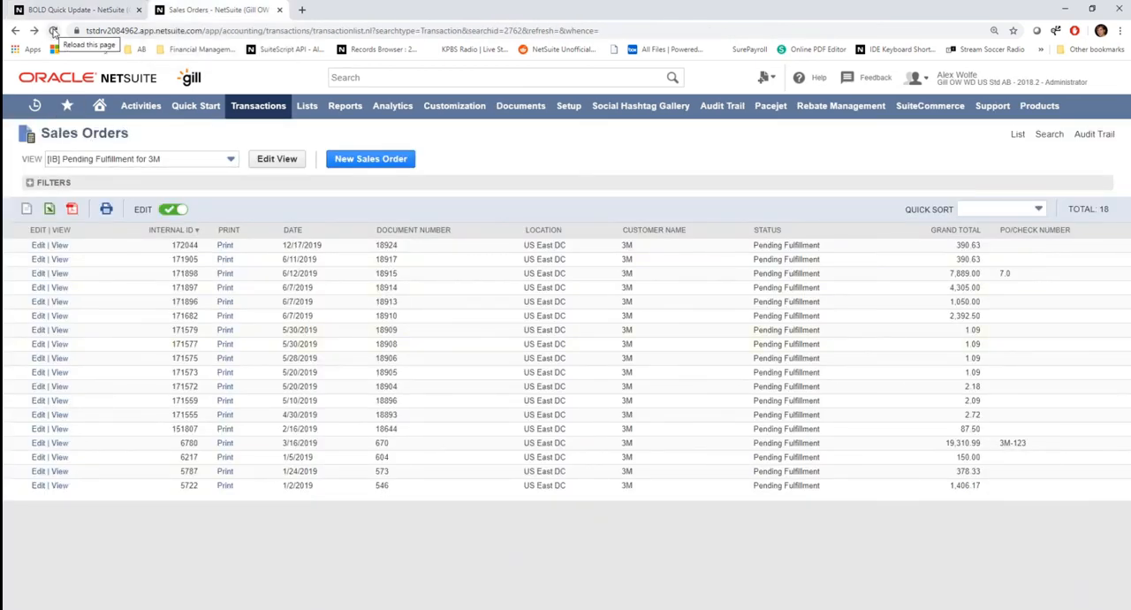
left_click(52, 30)
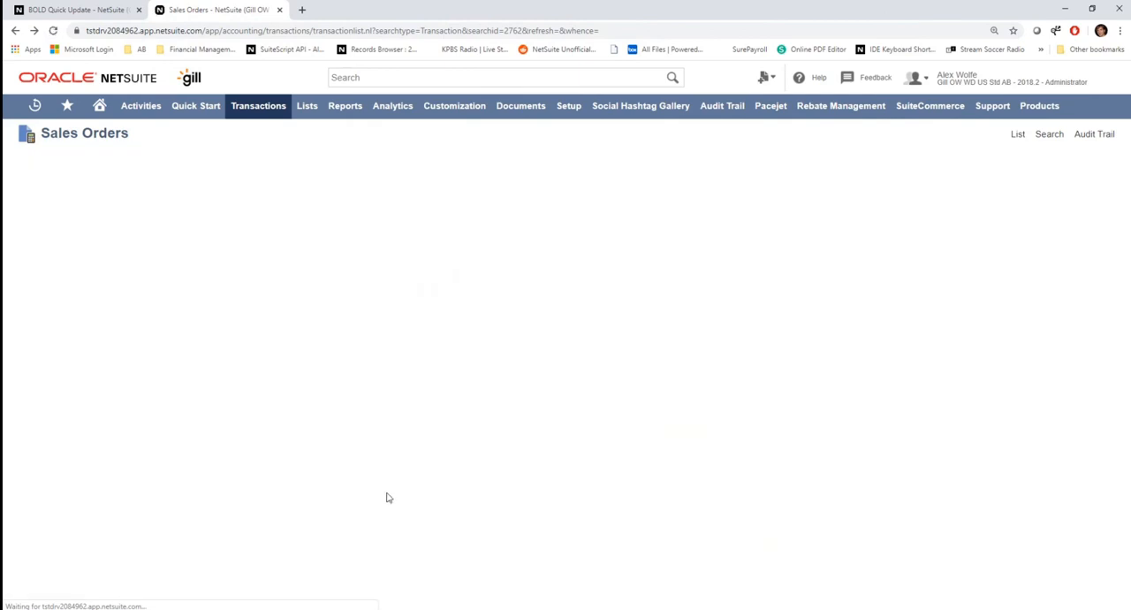